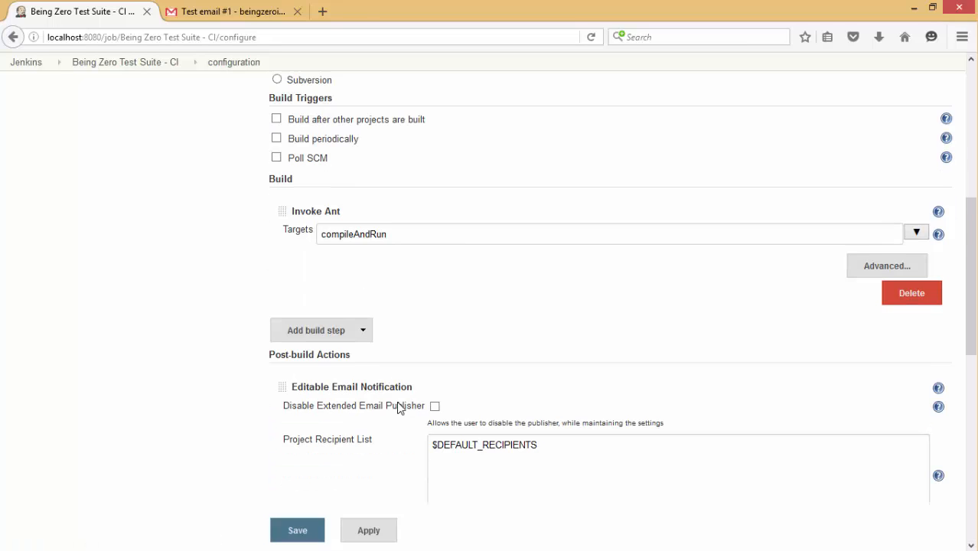
# Delete the Developers recipient and the failure trigger, then add an Always trigger
pyautogui.scroll(-3)
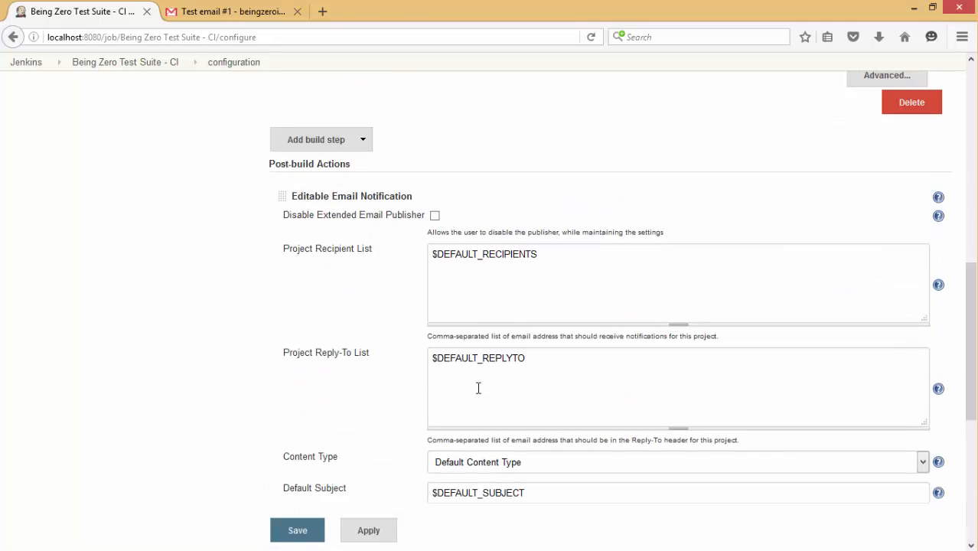
pyautogui.scroll(-3)
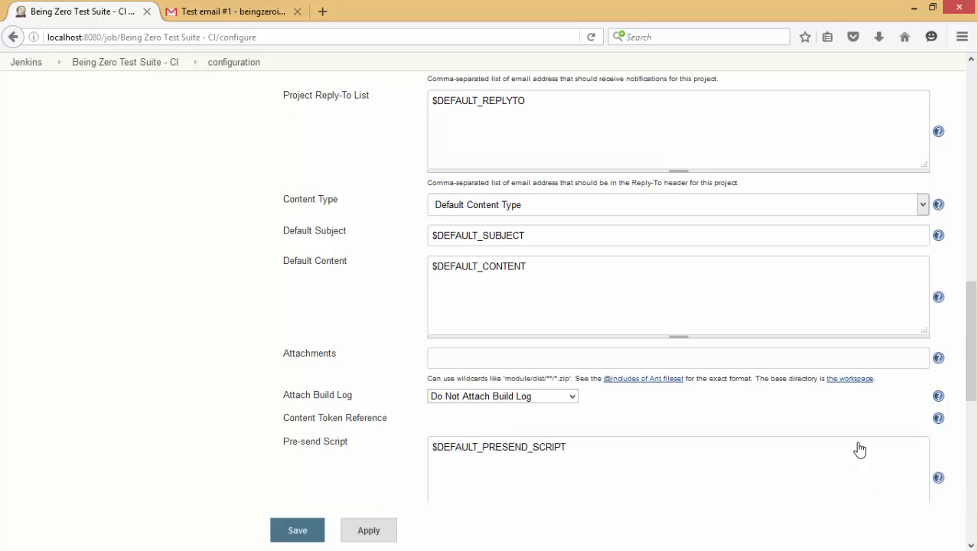
pyautogui.scroll(-3)
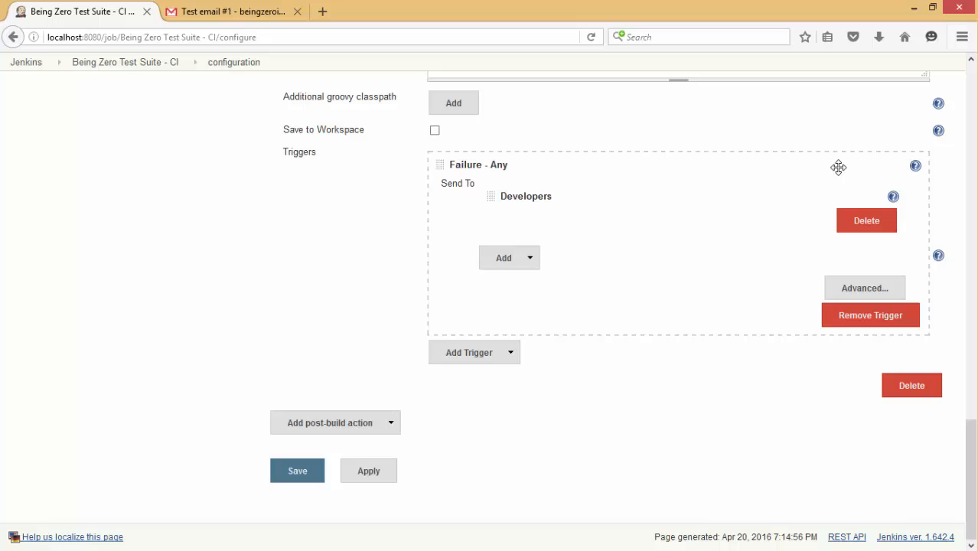
pyautogui.moveTo(845, 229)
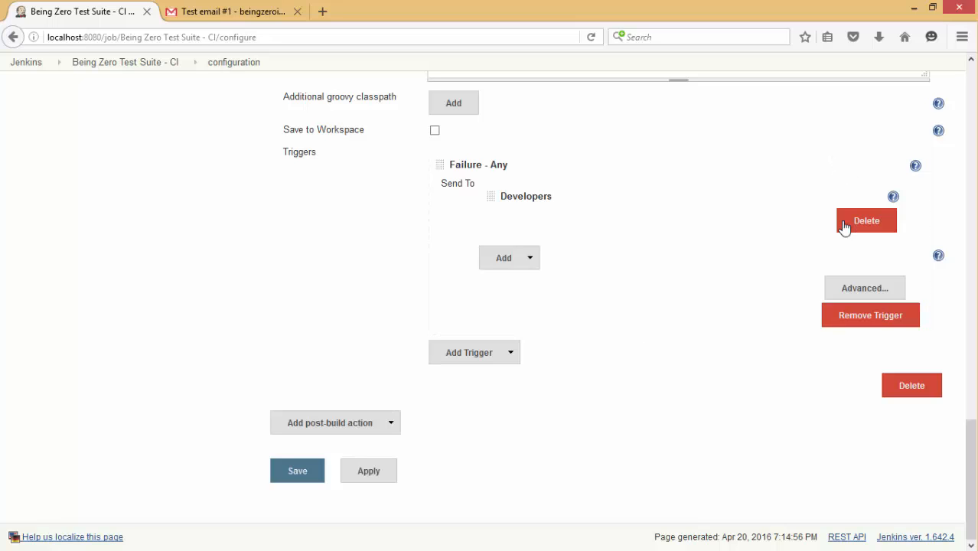
pyautogui.click(867, 220)
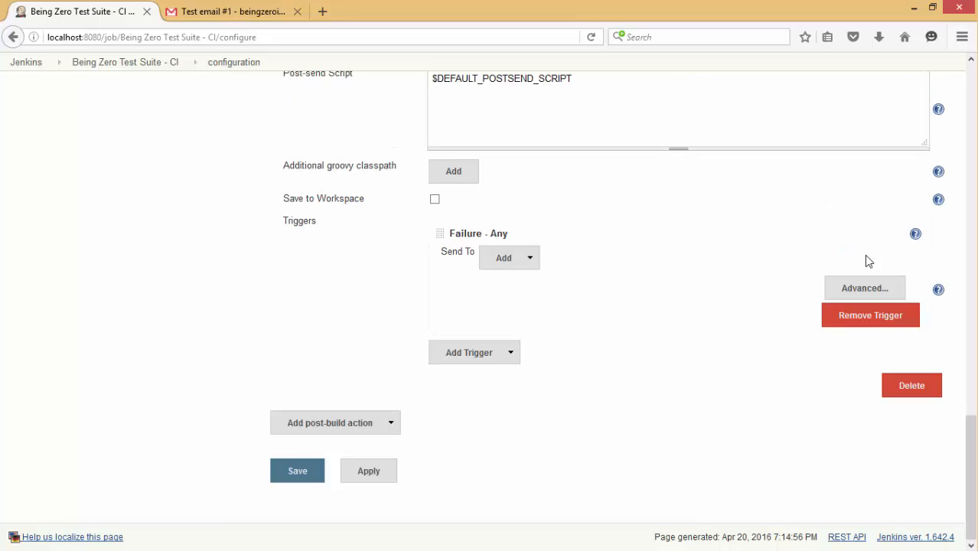
pyautogui.click(870, 316)
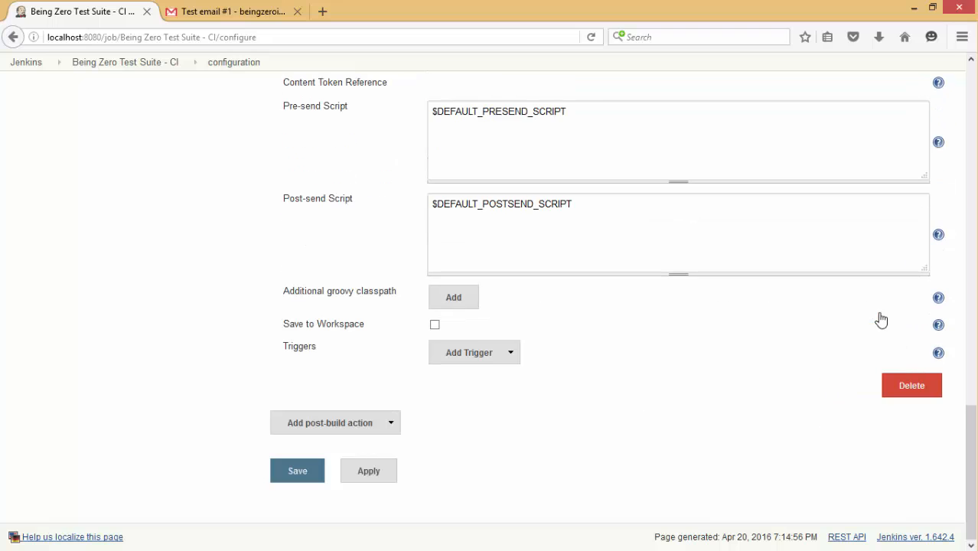
pyautogui.click(475, 352)
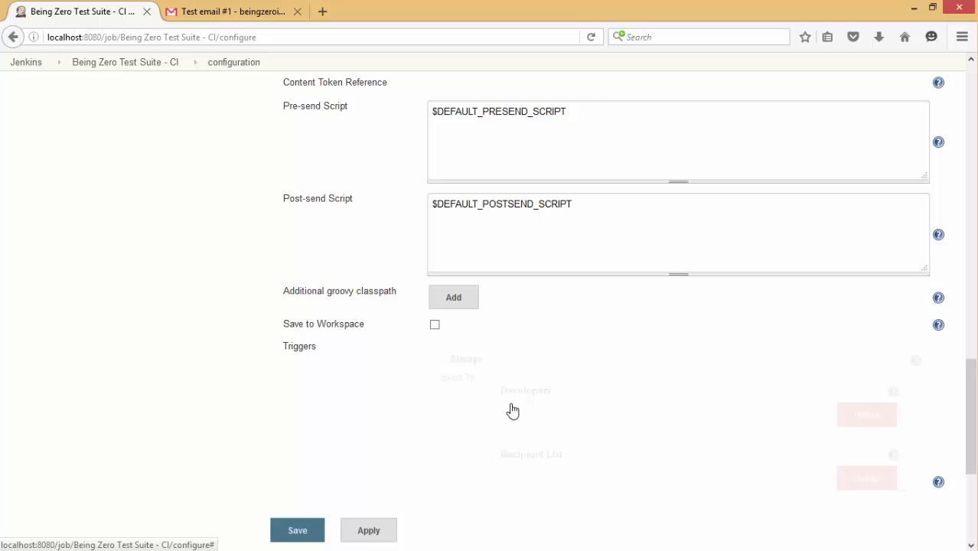
# In the Always trigger's Advanced settings, fill the Recipient List and Reply-To List with the gmail.com addresses
pyautogui.scroll(-3)
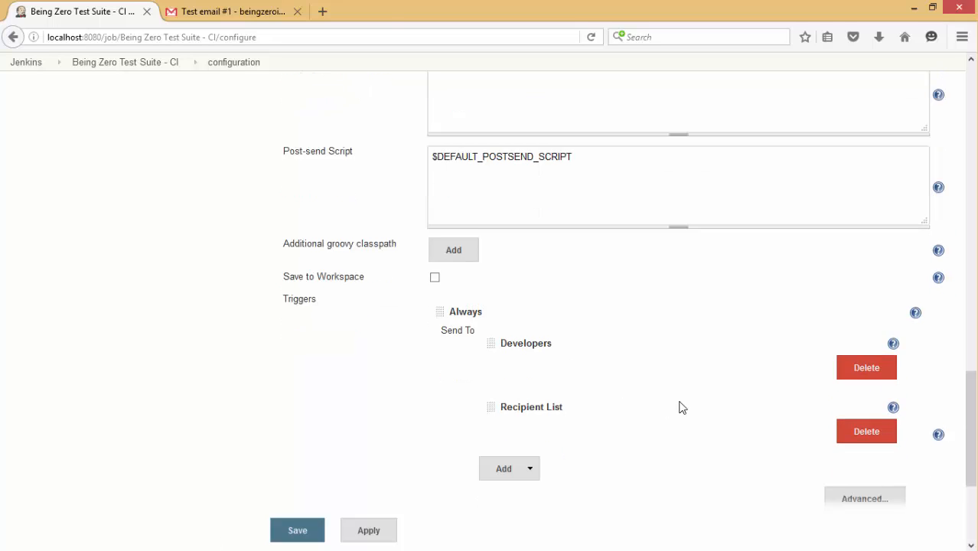
pyautogui.scroll(-3)
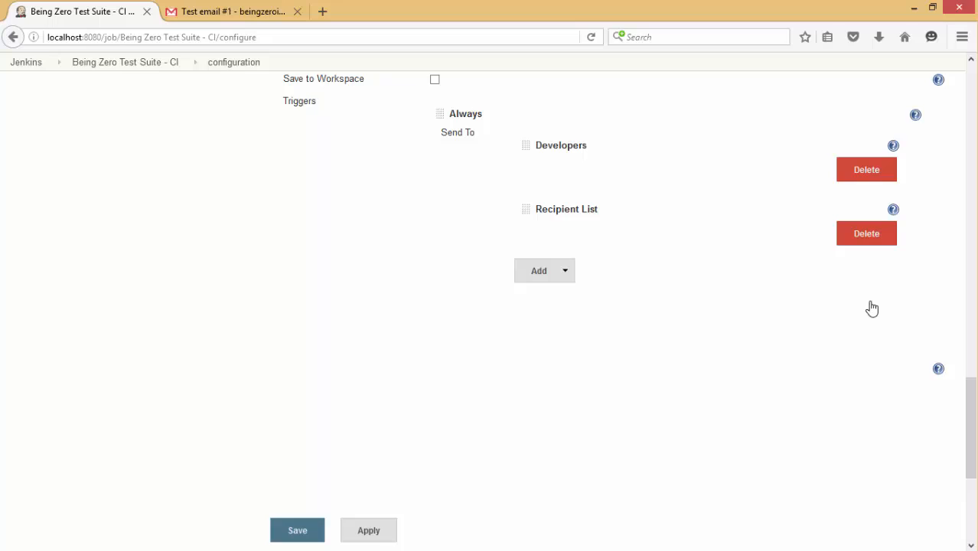
pyautogui.click(539, 269)
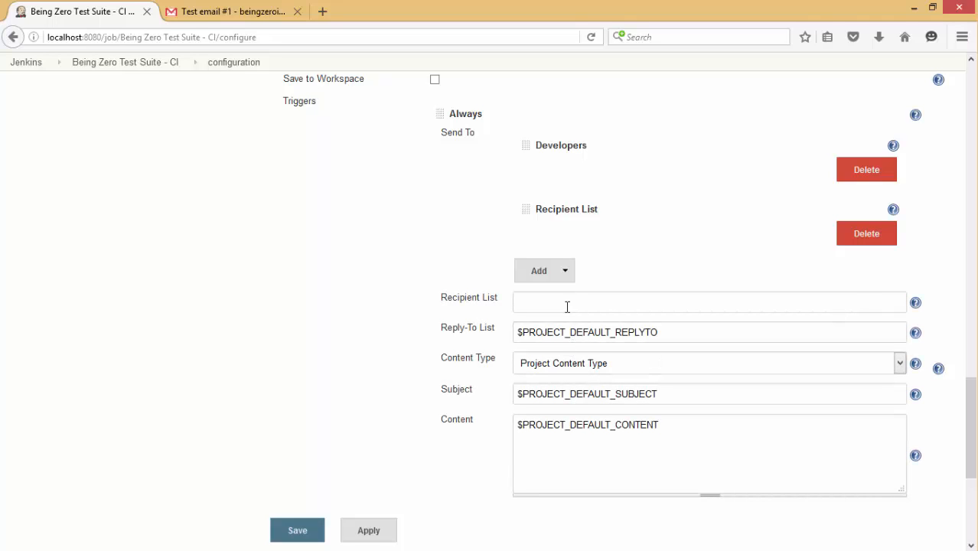
pyautogui.write('Email-ext')
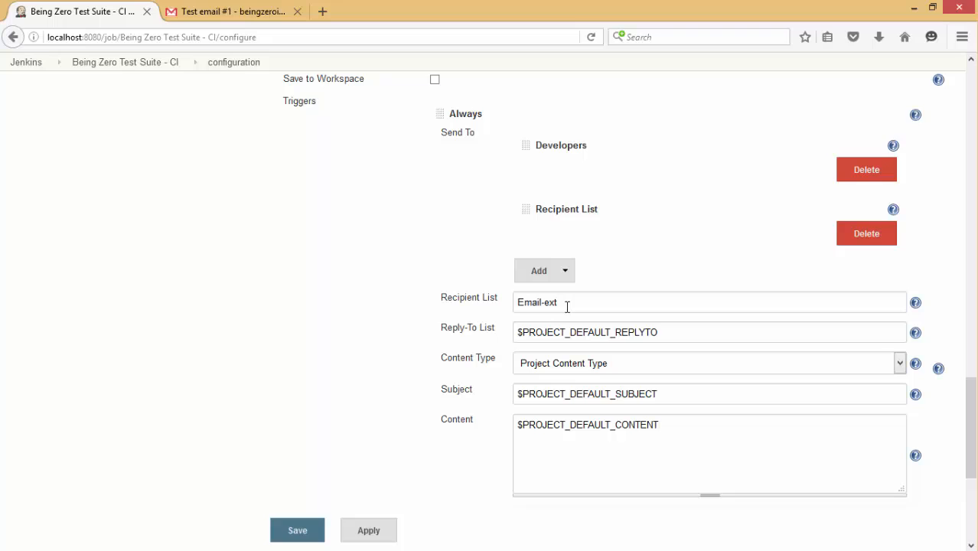
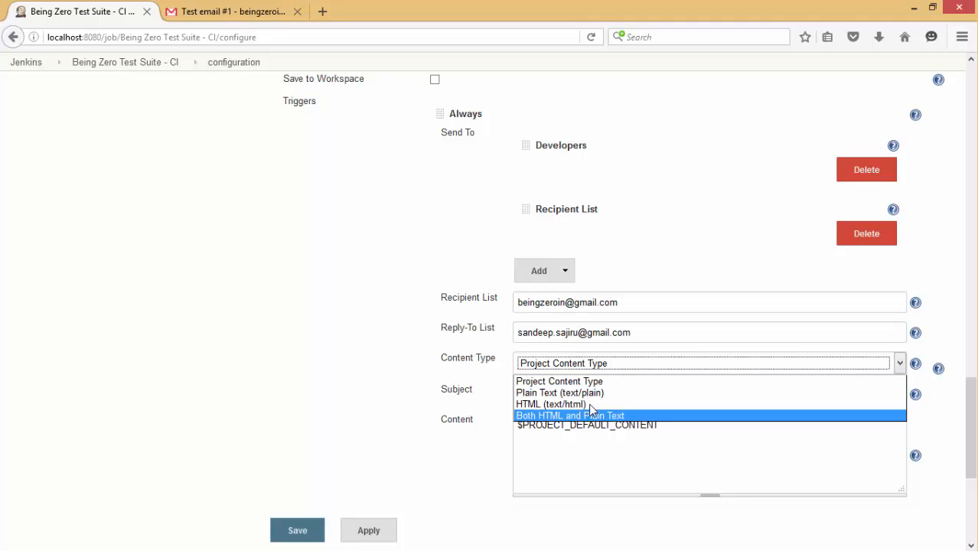
# Set the trigger's Content Type to HTML (text/html)
pyautogui.click(551, 405)
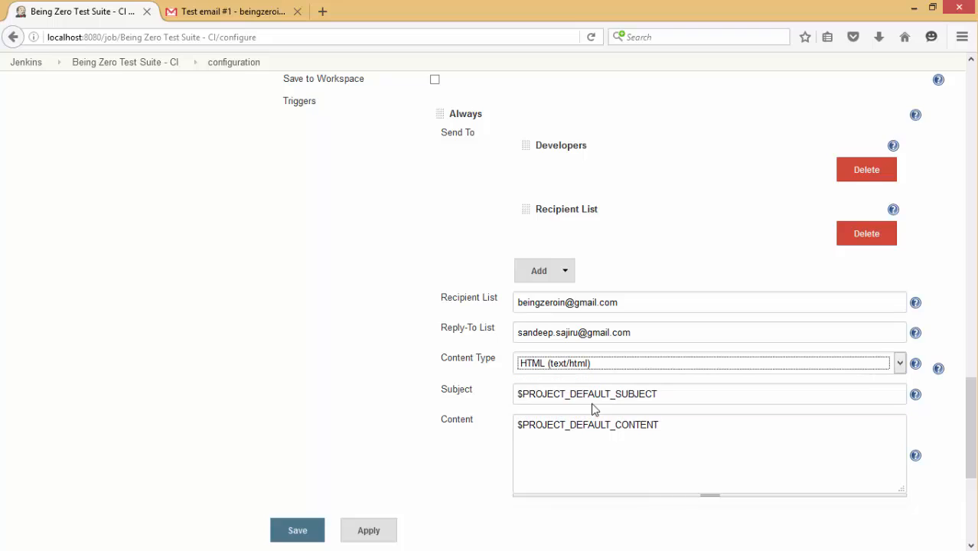
pyautogui.click(640, 393)
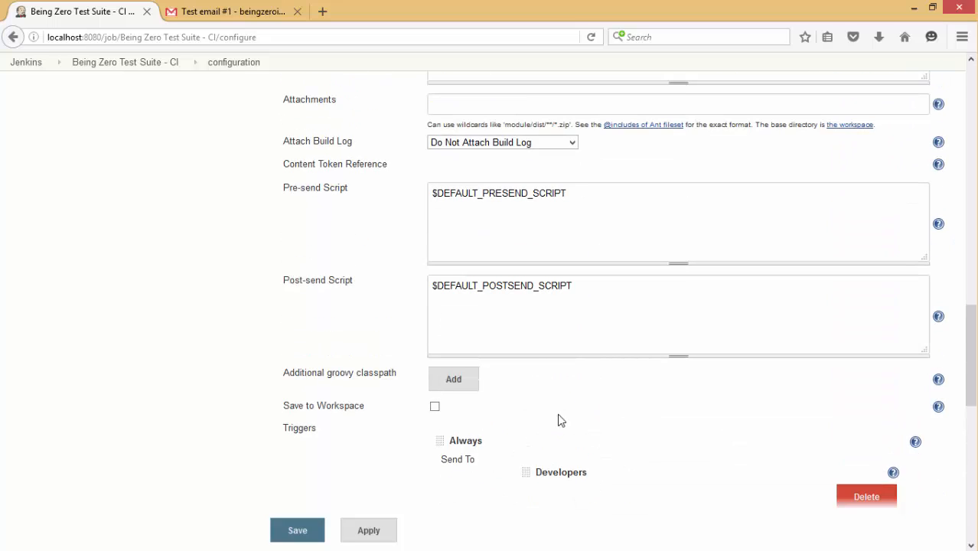
# Clear the default Pre-send Script field
pyautogui.scroll(3)
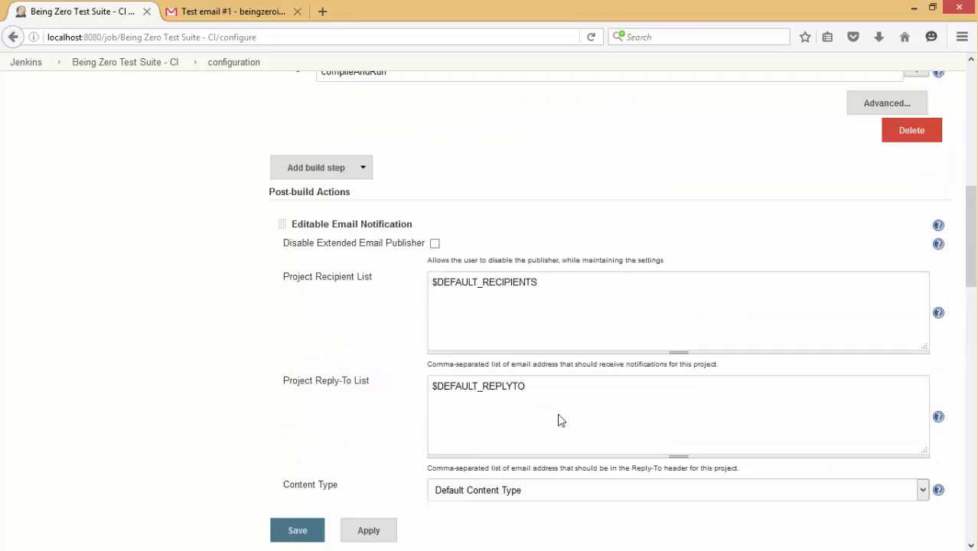
pyautogui.scroll(3)
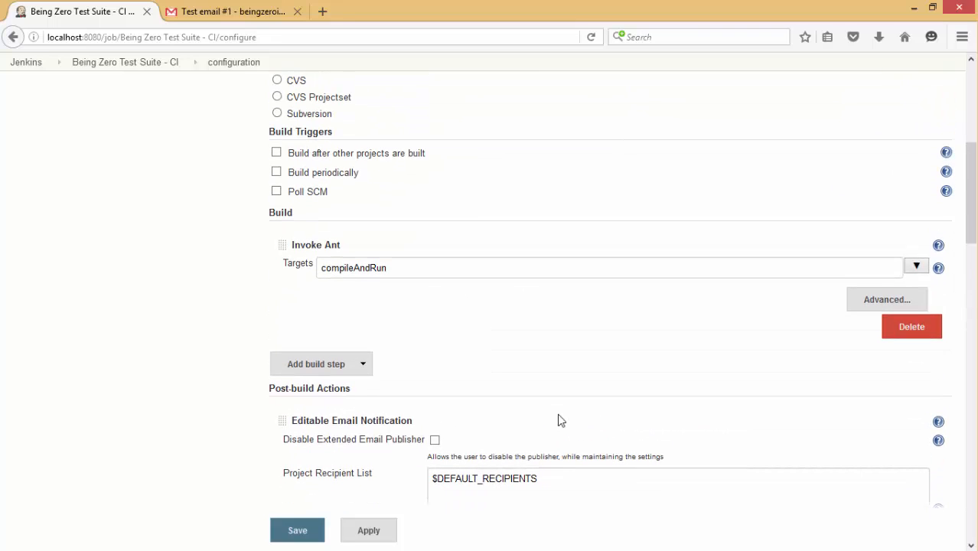
pyautogui.scroll(-3)
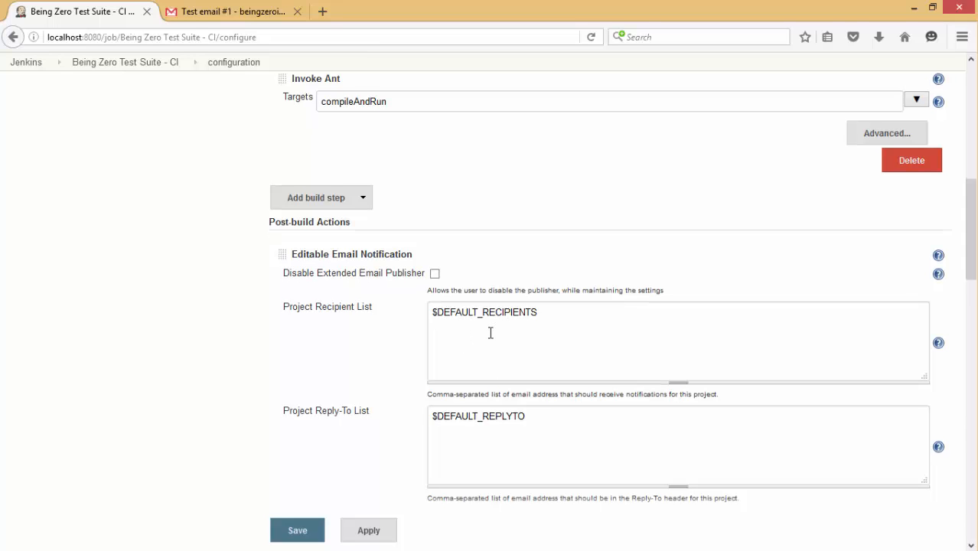
pyautogui.scroll(-3)
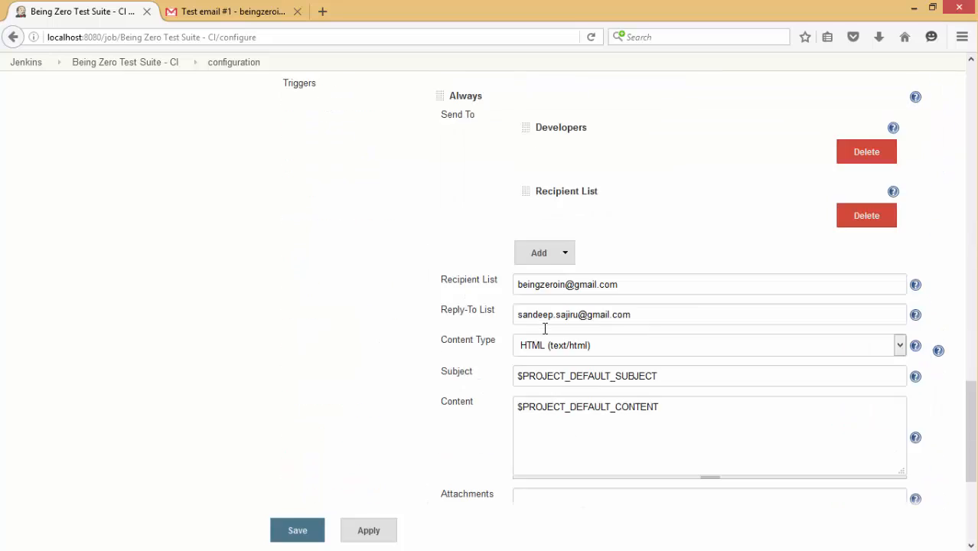
pyautogui.scroll(-3)
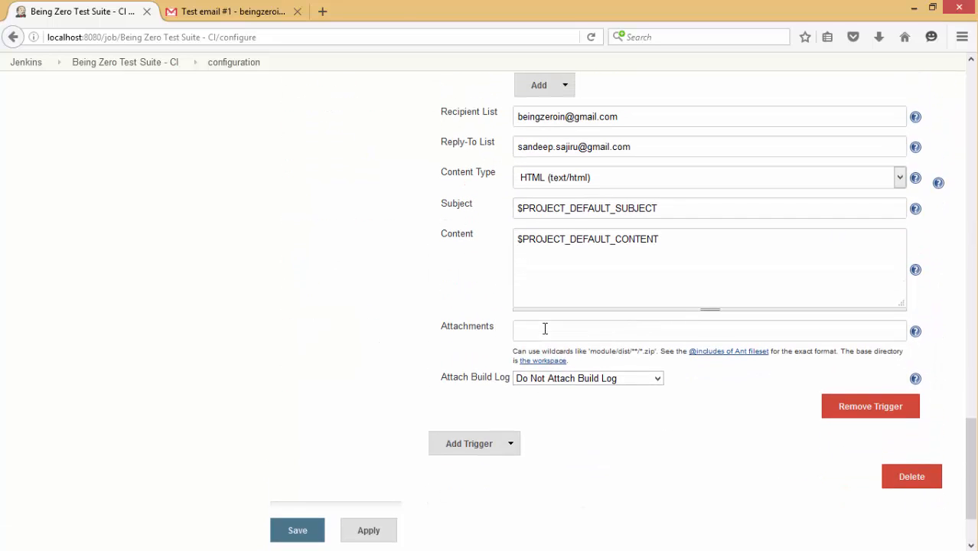
pyautogui.scroll(3)
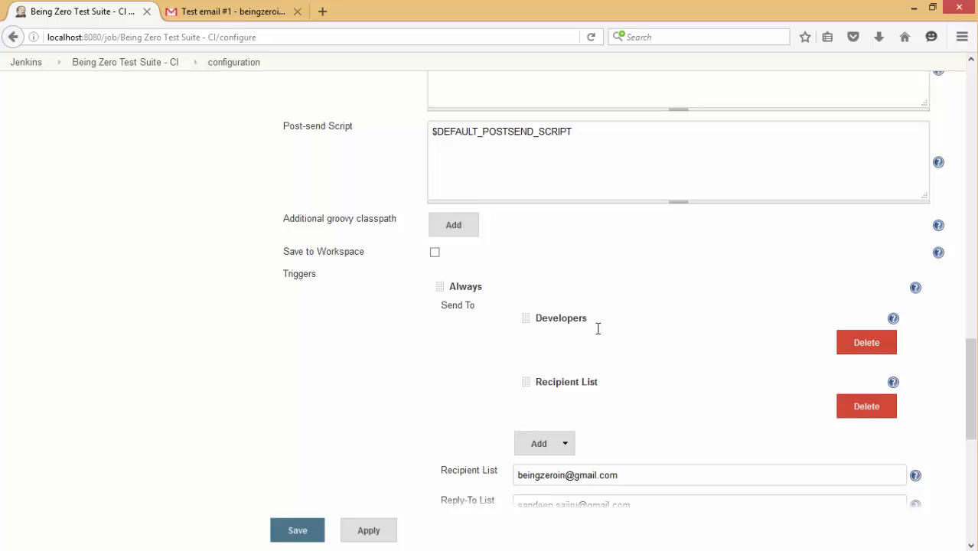
pyautogui.scroll(3)
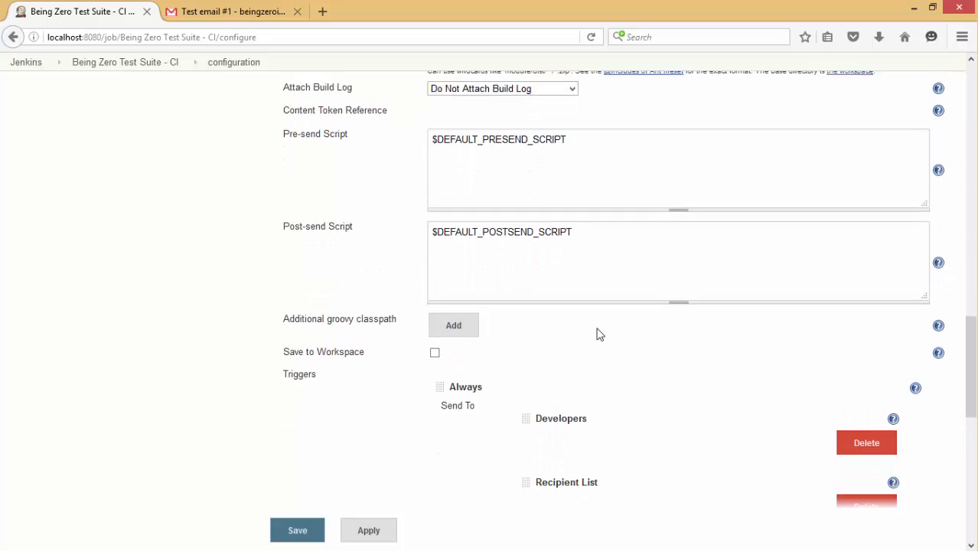
pyautogui.scroll(-3)
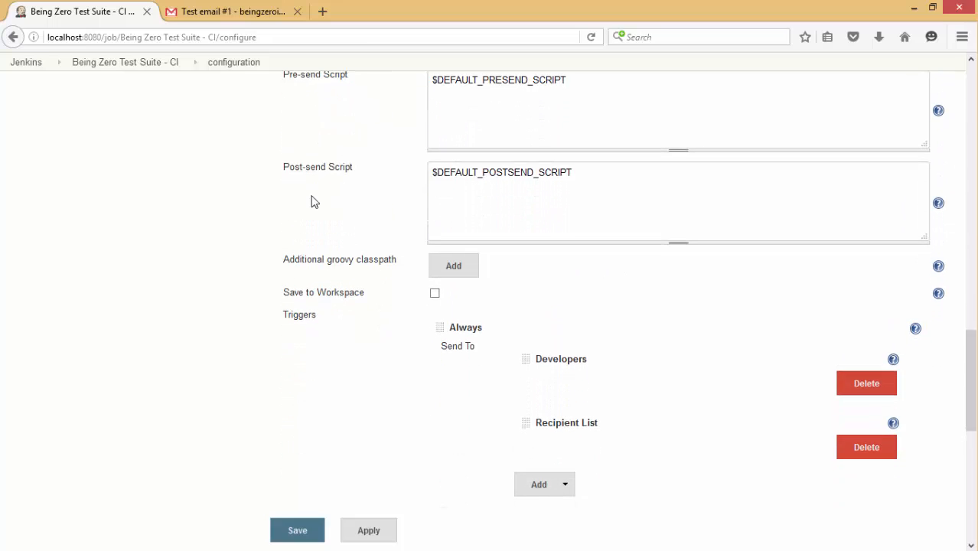
pyautogui.tripleClick(500, 79)
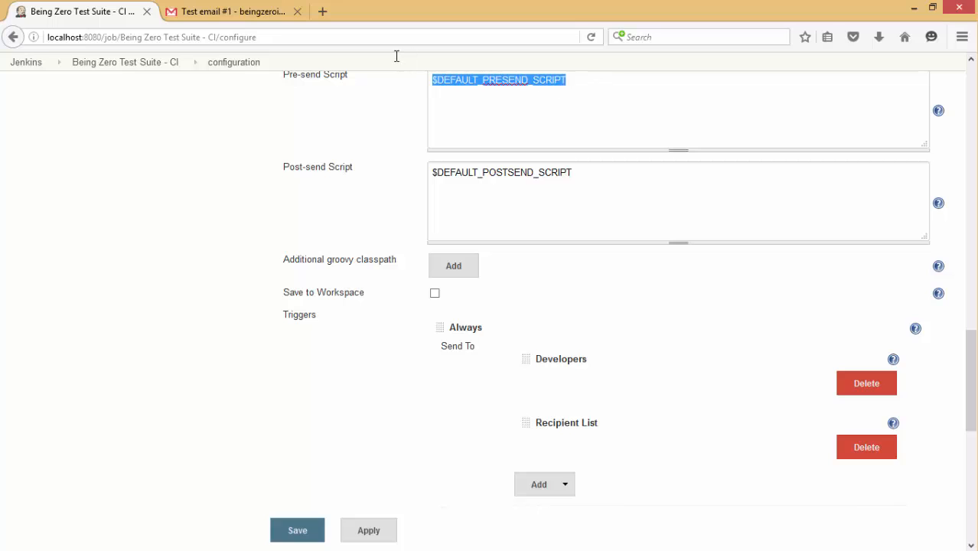
pyautogui.press('Delete')
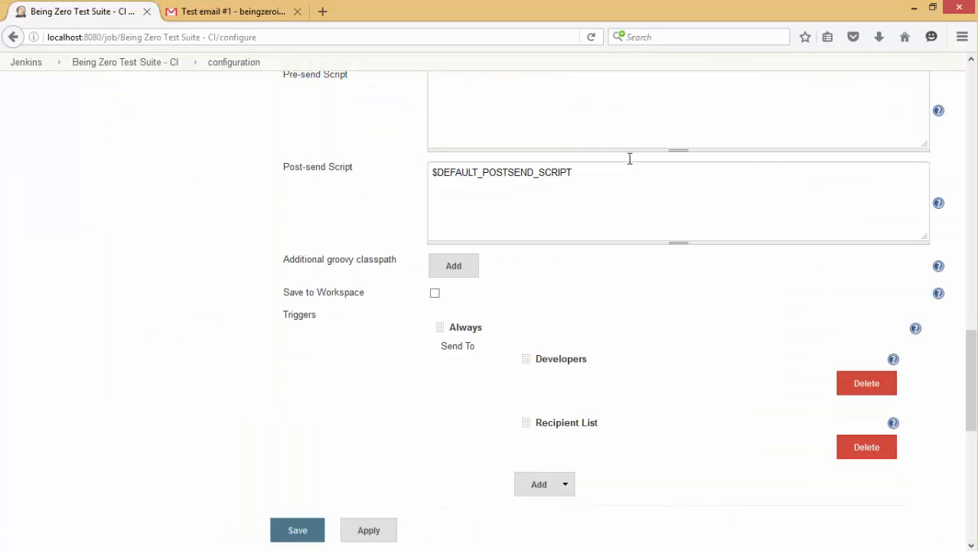
# Enter the Groovy script reading test-output/emailable-report.html into the message body and save the job
pyautogui.write('def reportPath = build.getWorkspace().child("test-output/emailable-report.html")')
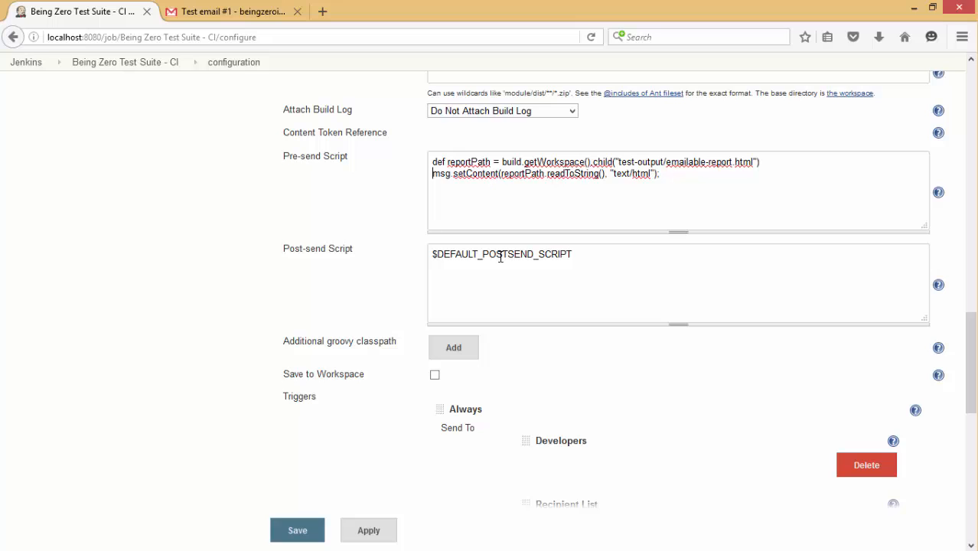
pyautogui.click(297, 529)
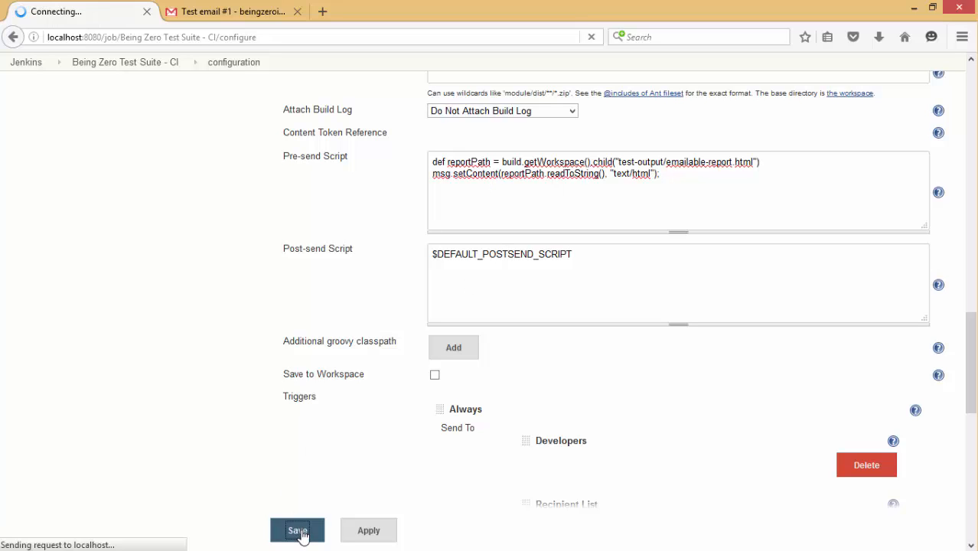
# Start a new run with Build Now so build #3 appears in the build history
pyautogui.click(297, 530)
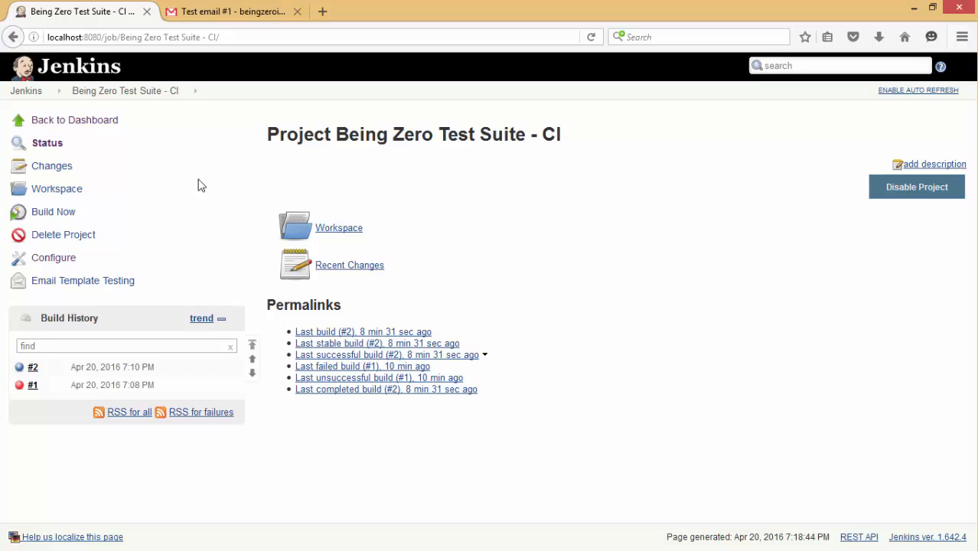
pyautogui.moveTo(54, 211)
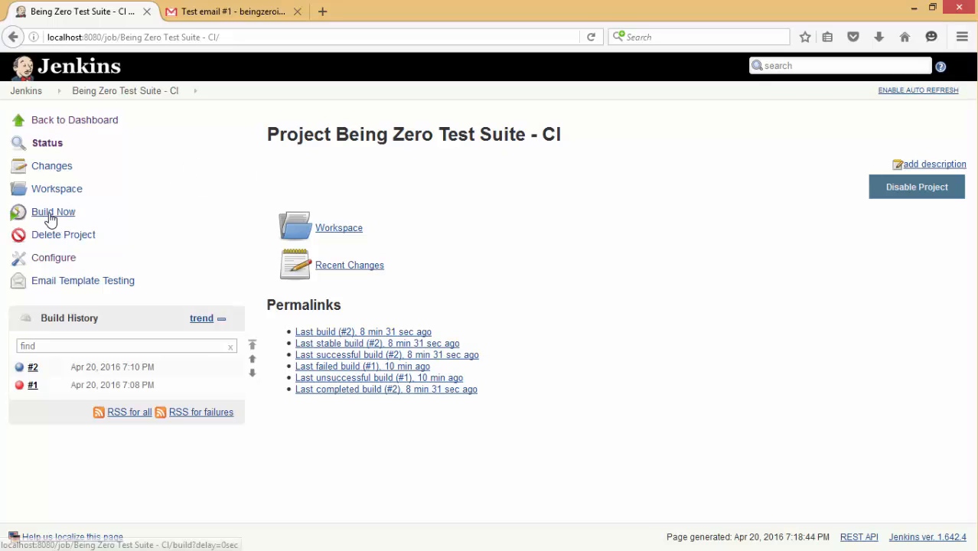
pyautogui.click(53, 211)
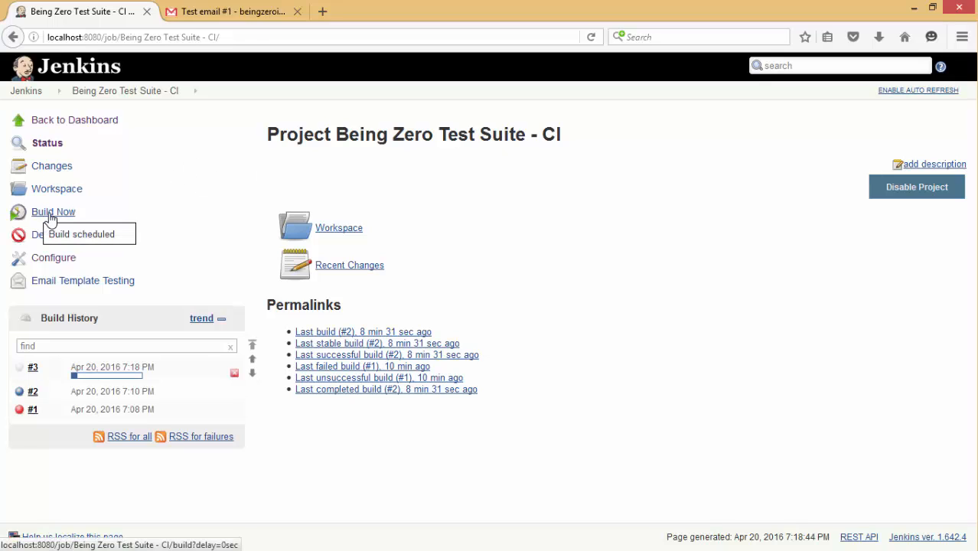
pyautogui.click(54, 211)
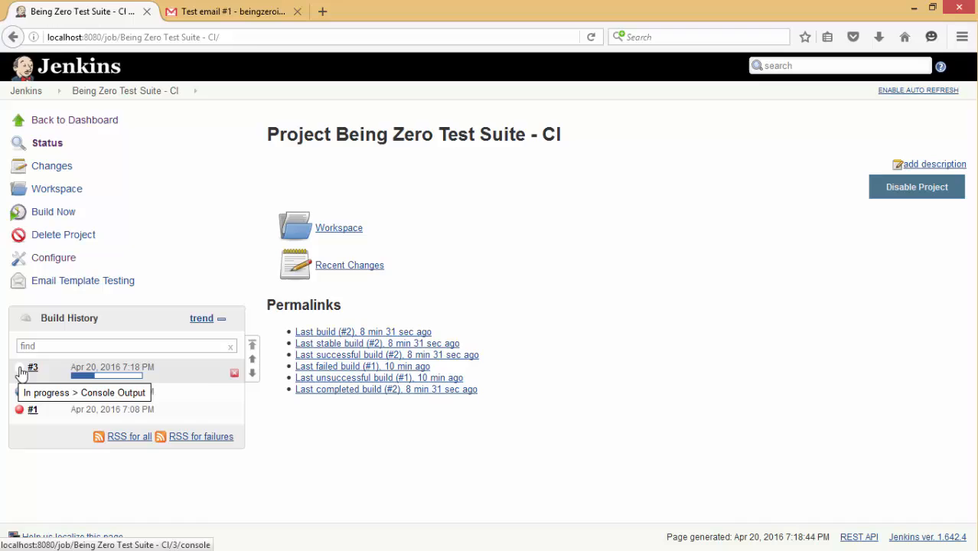
# Read build #3's console output to the BUILD SUCCESSFUL and Always email lines, then switch to the mail inbox
pyautogui.click(32, 367)
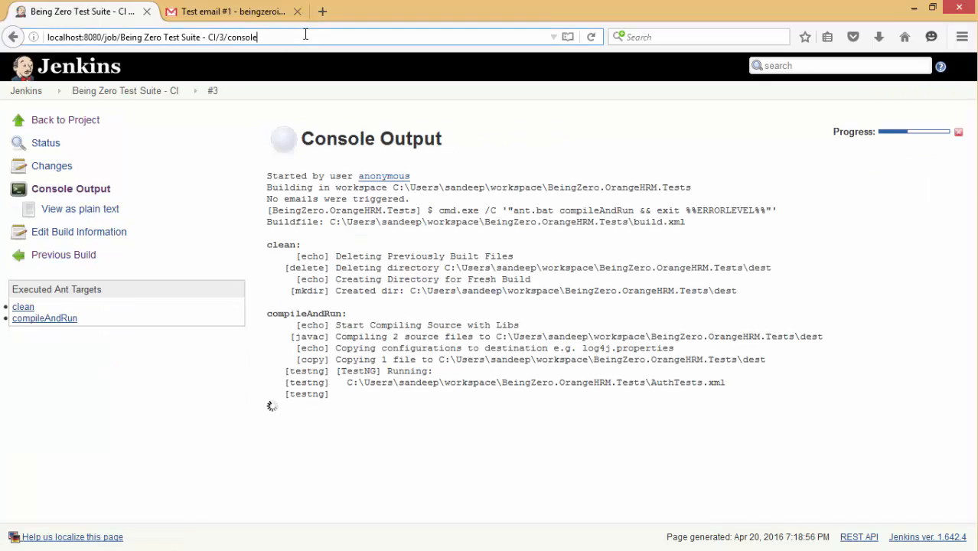
pyautogui.click(153, 37)
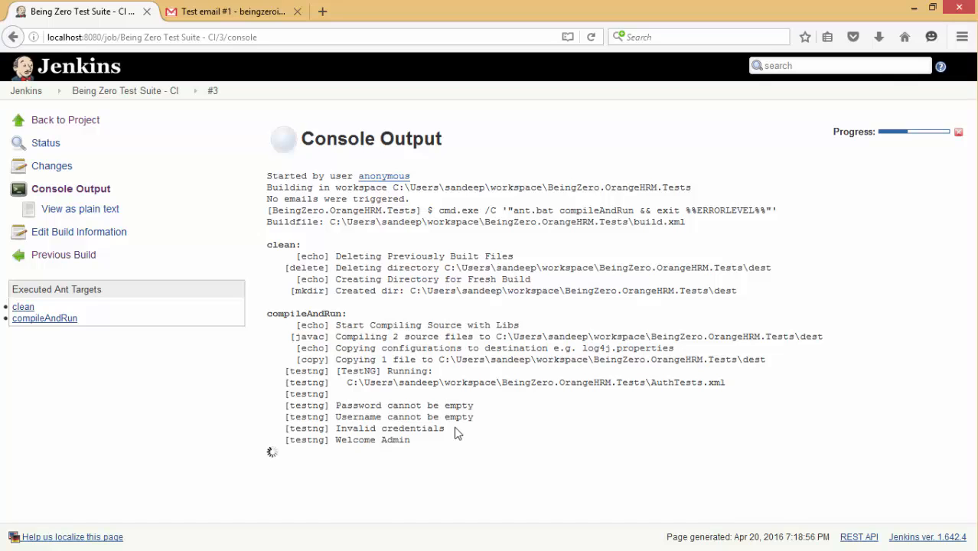
pyautogui.scroll(-3)
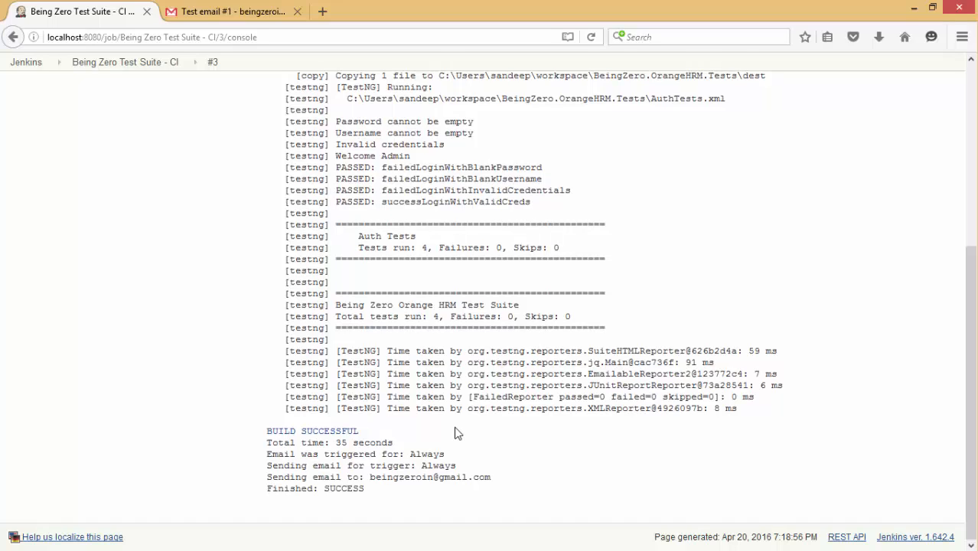
pyautogui.moveTo(293, 447)
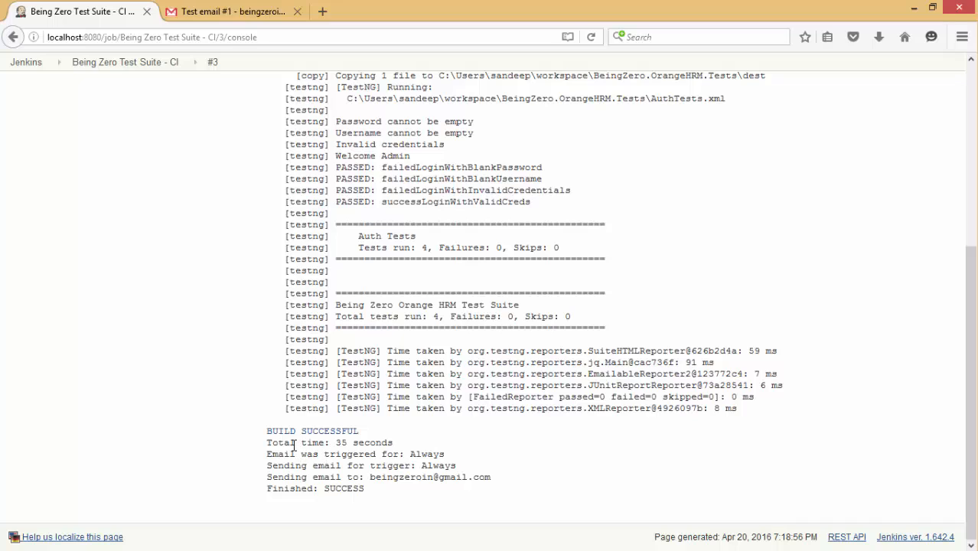
pyautogui.moveTo(291, 443); pyautogui.dragTo(444, 454)
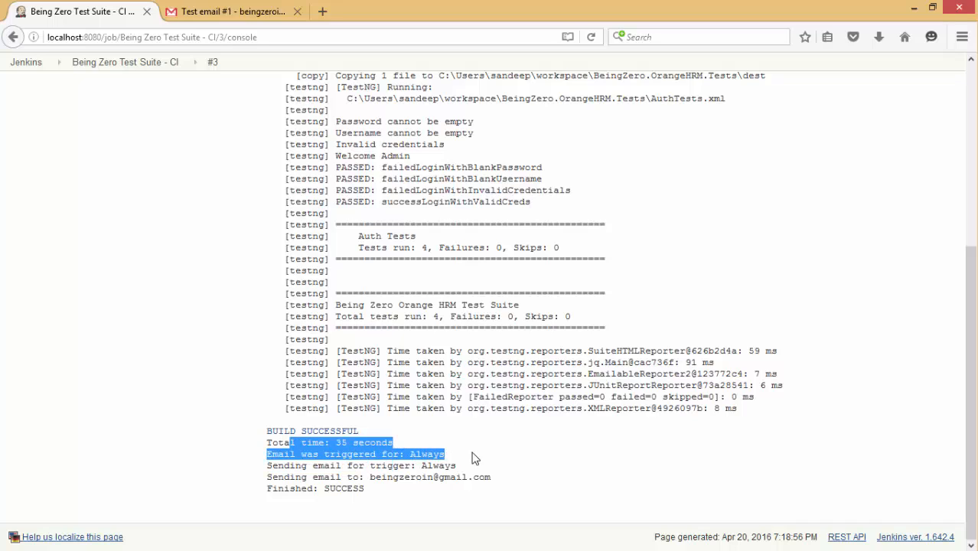
pyautogui.click(230, 13)
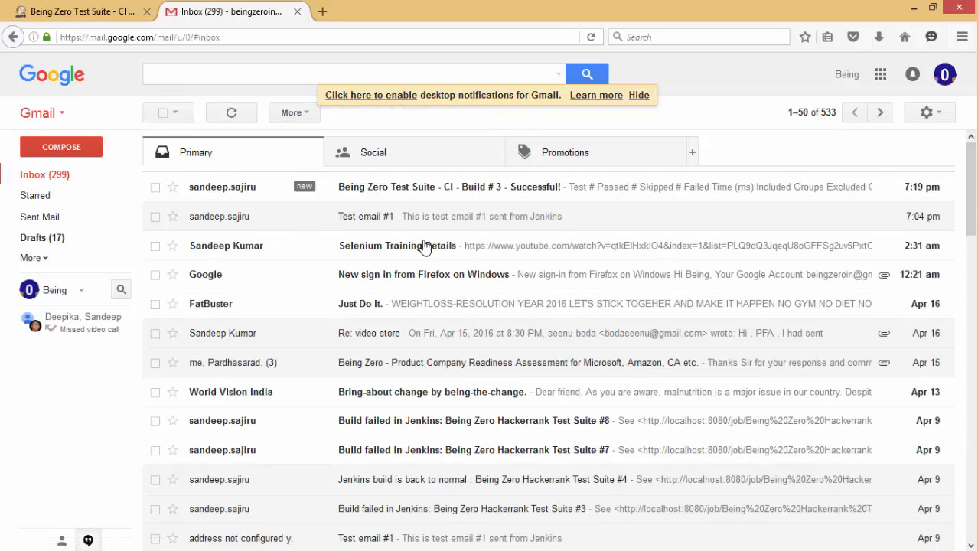
# Open the 'Being Zero Test Suite - CI - Build # 3 - Successful!' email and view its four passed Auth tests
pyautogui.click(459, 187)
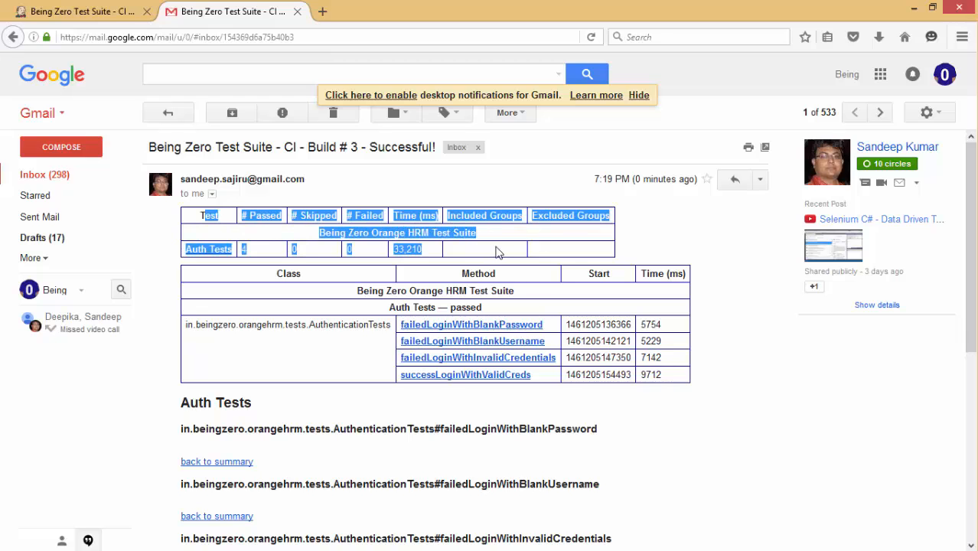
pyautogui.scroll(-3)
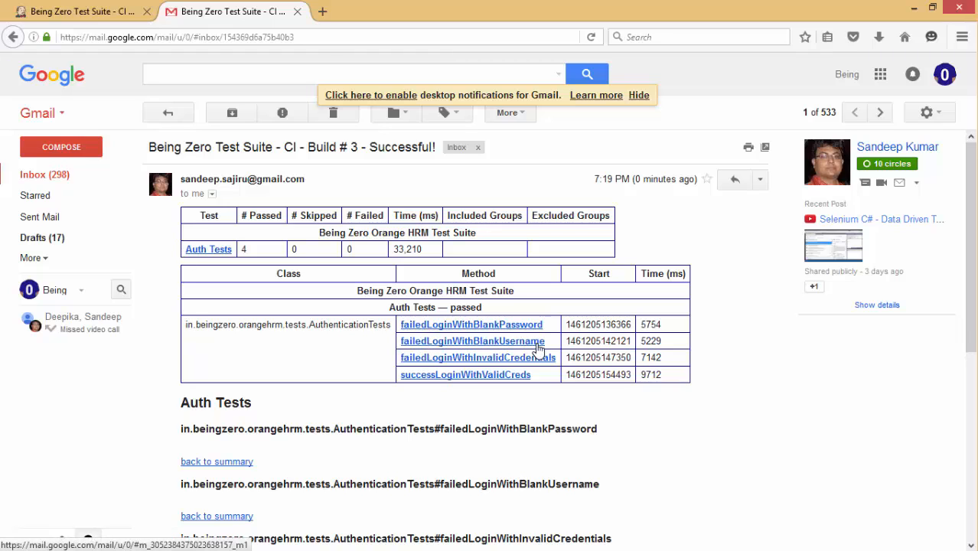
pyautogui.moveTo(456, 398)
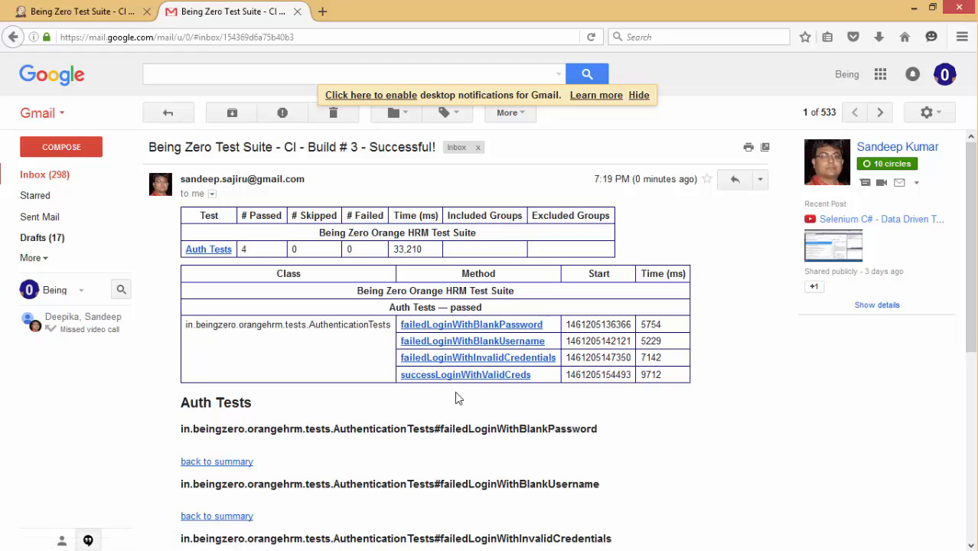